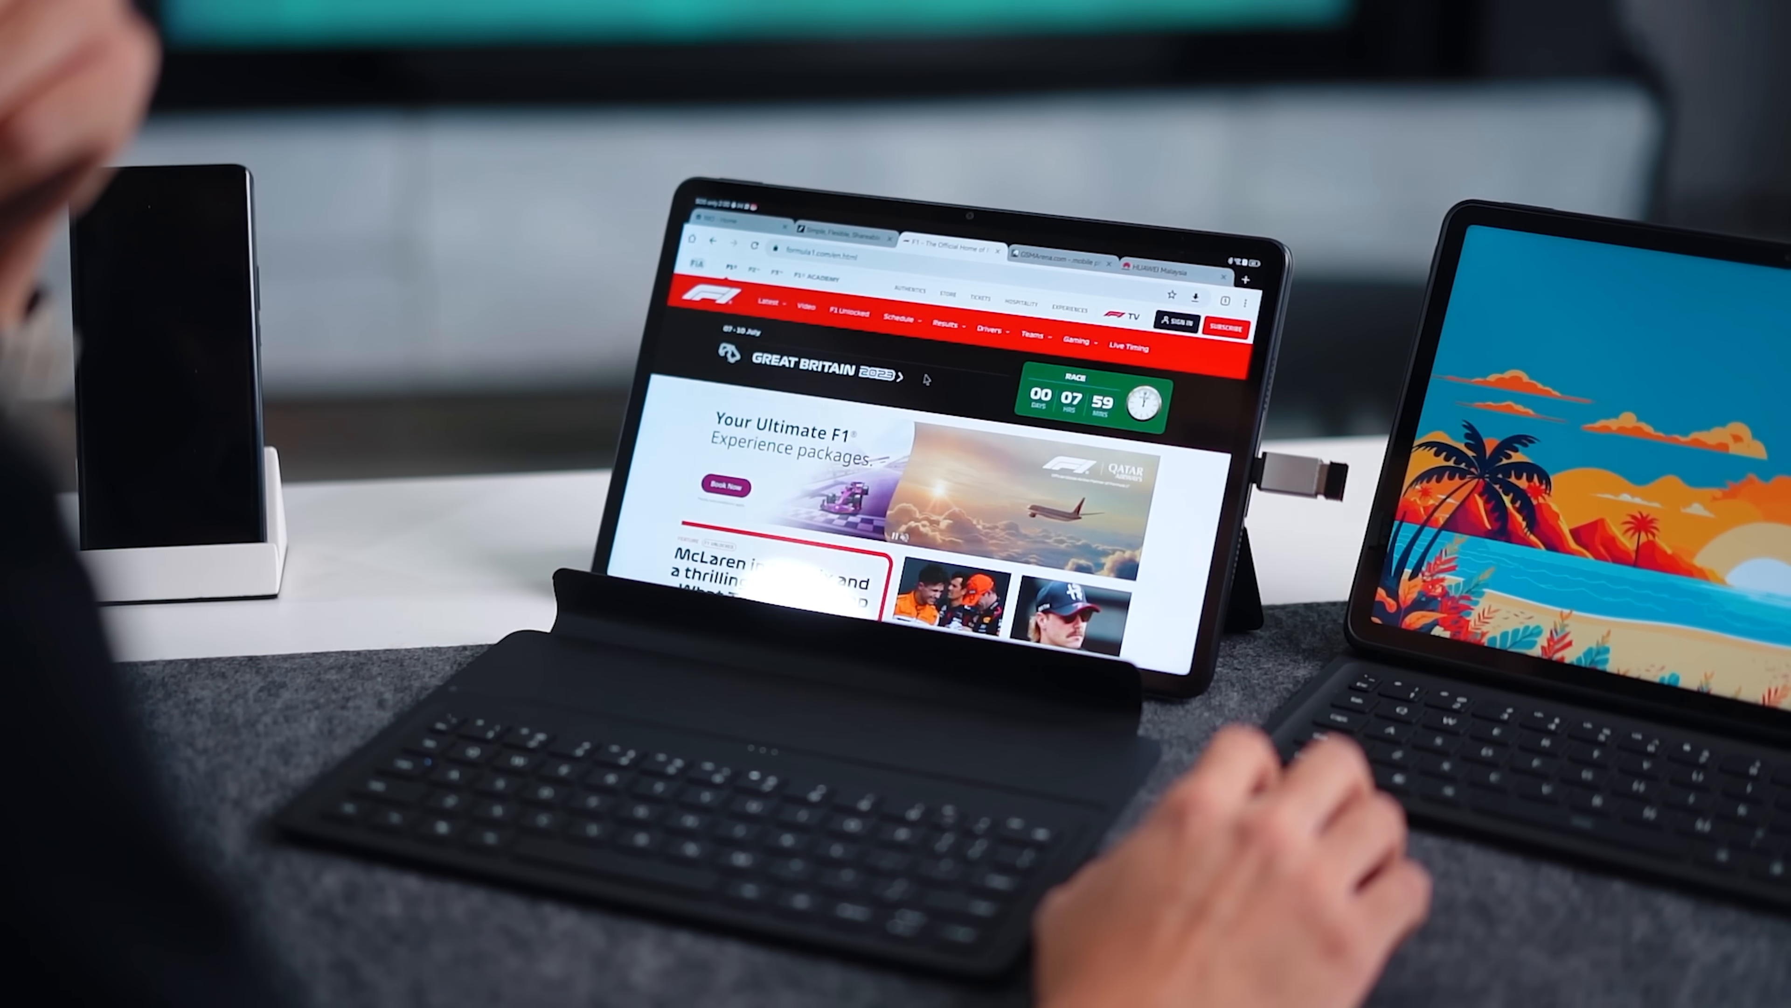
scroll("down", 3)
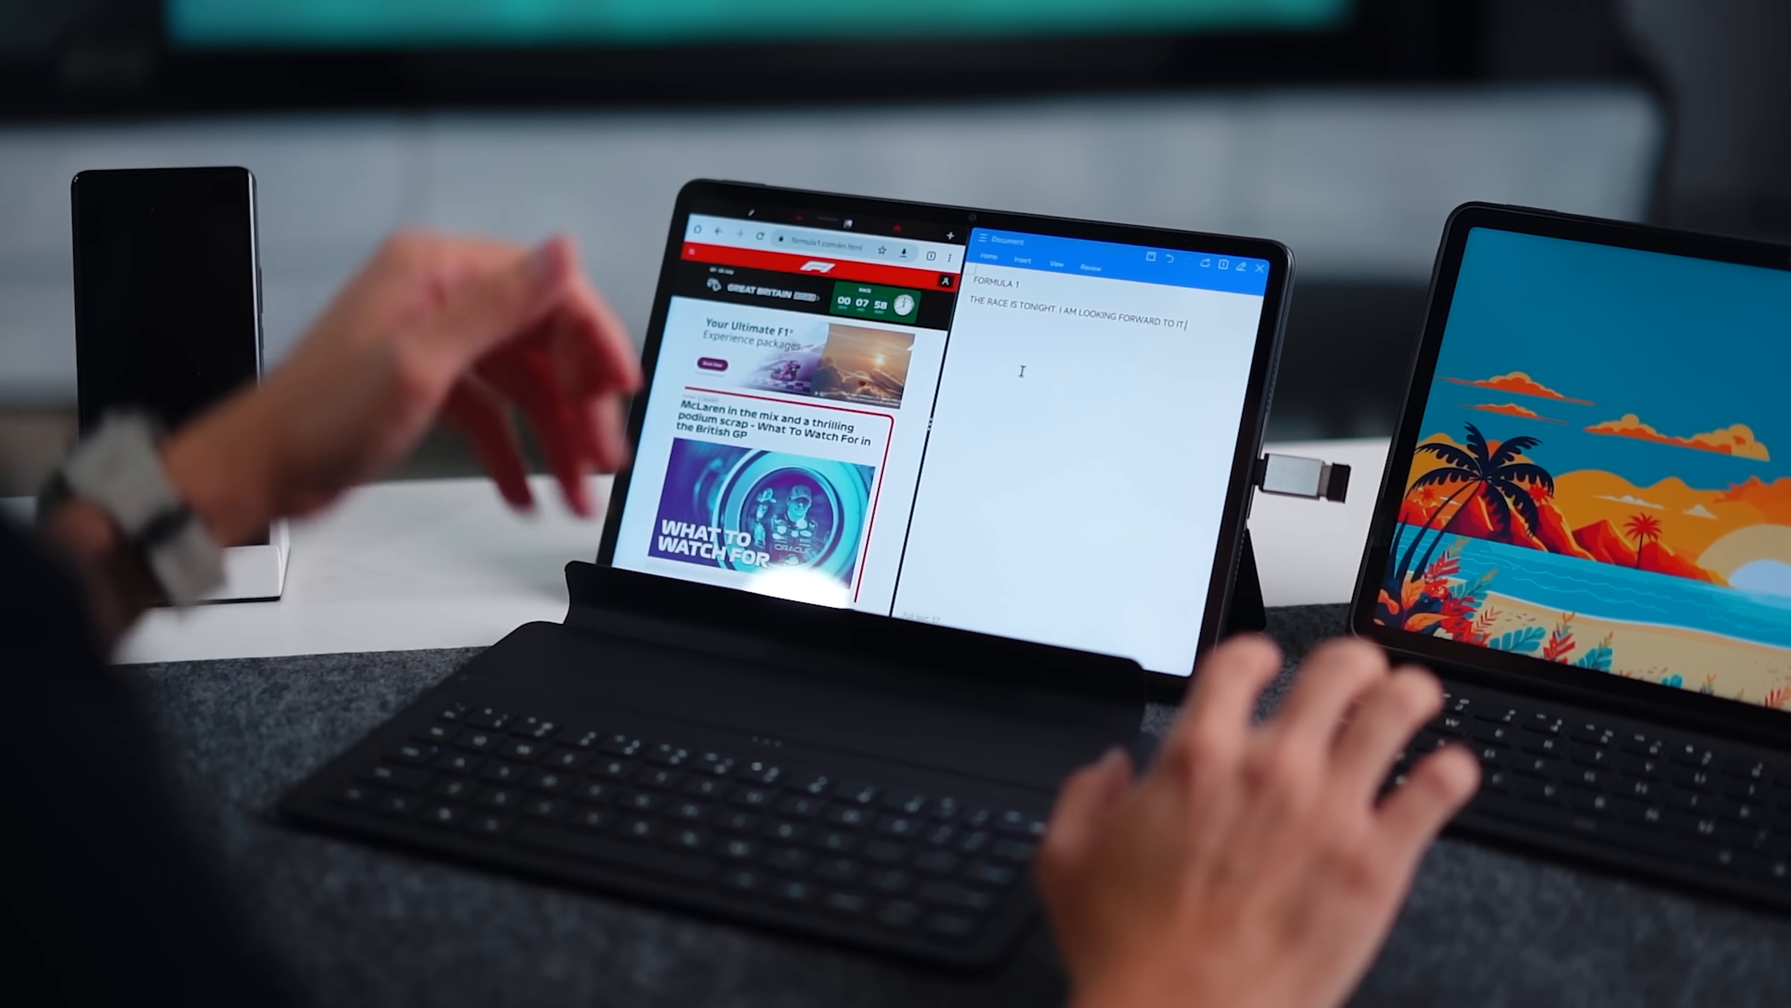
scroll("down", 3)
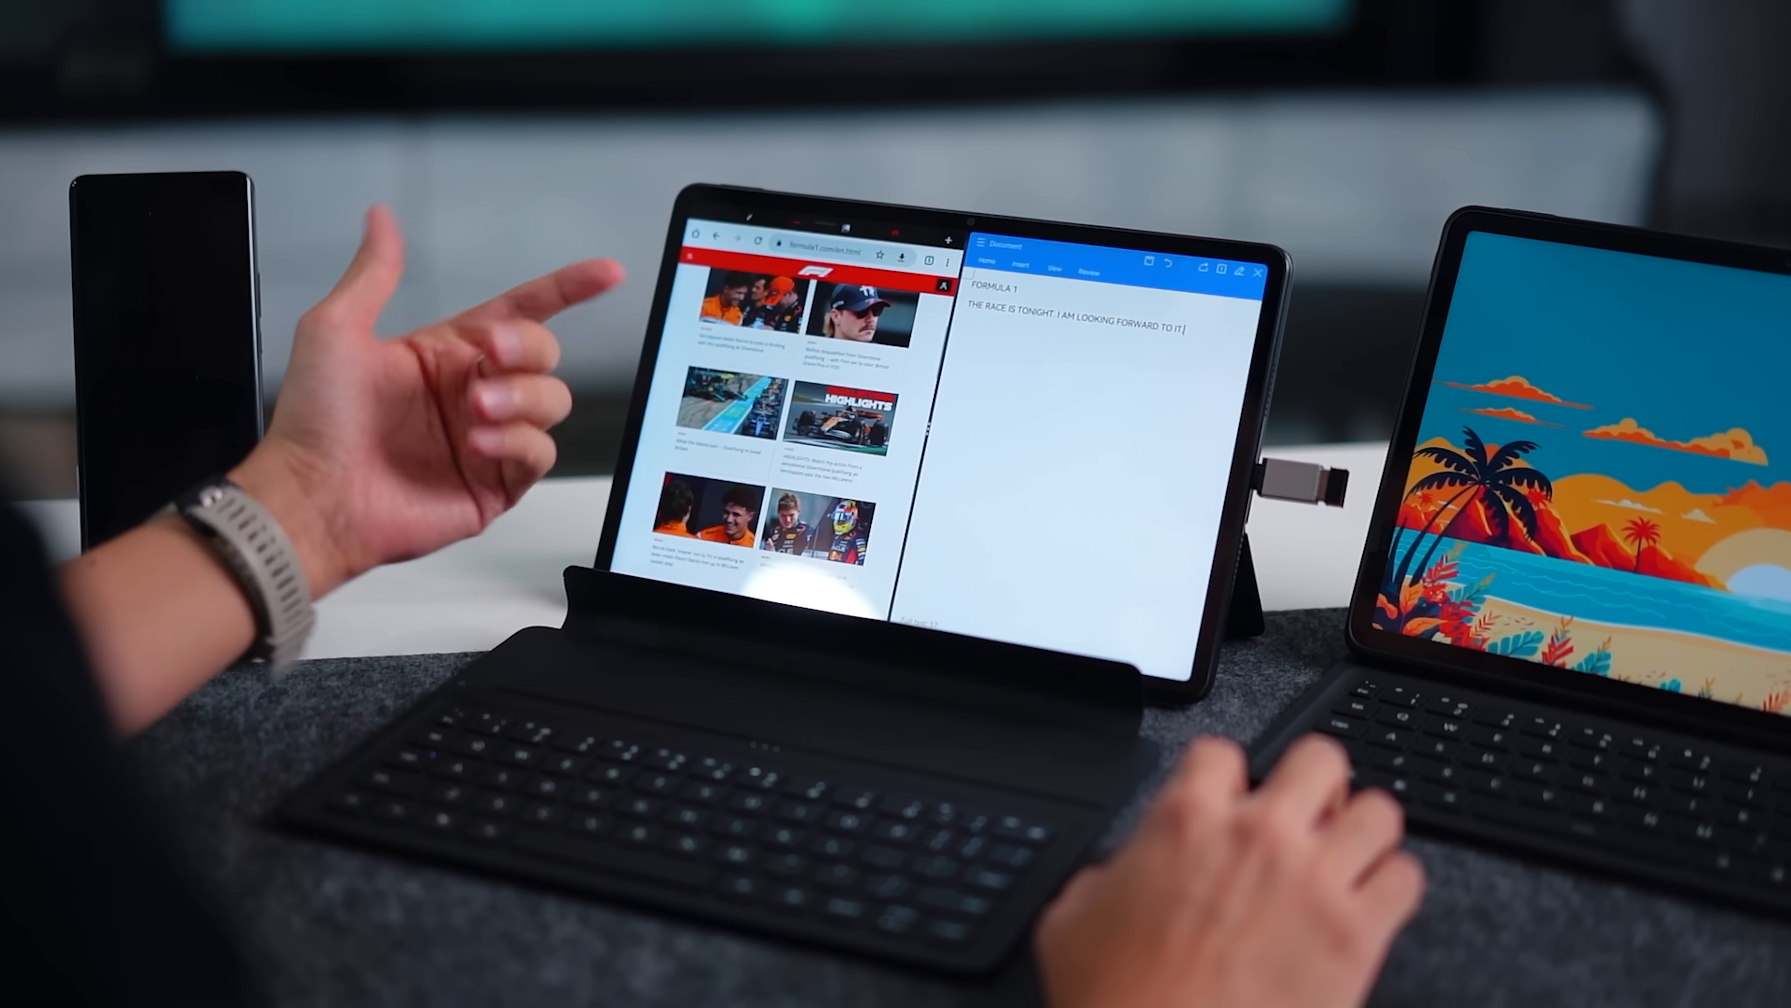
scroll("down", 3)
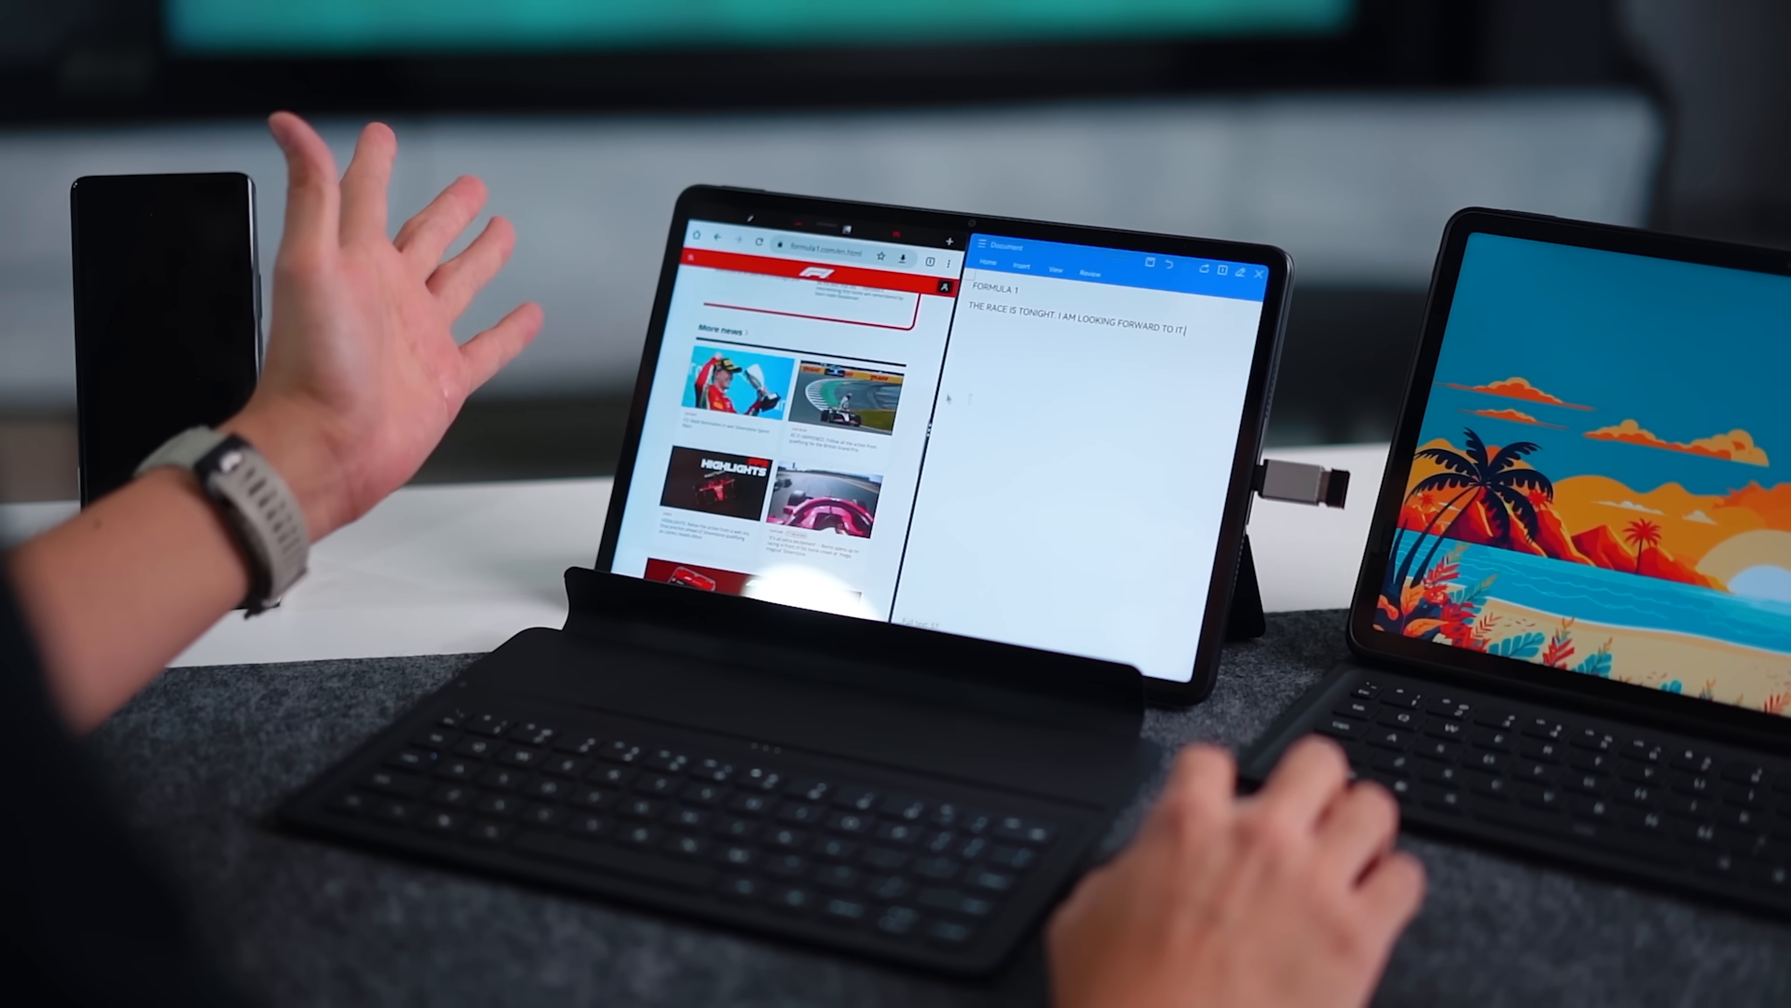